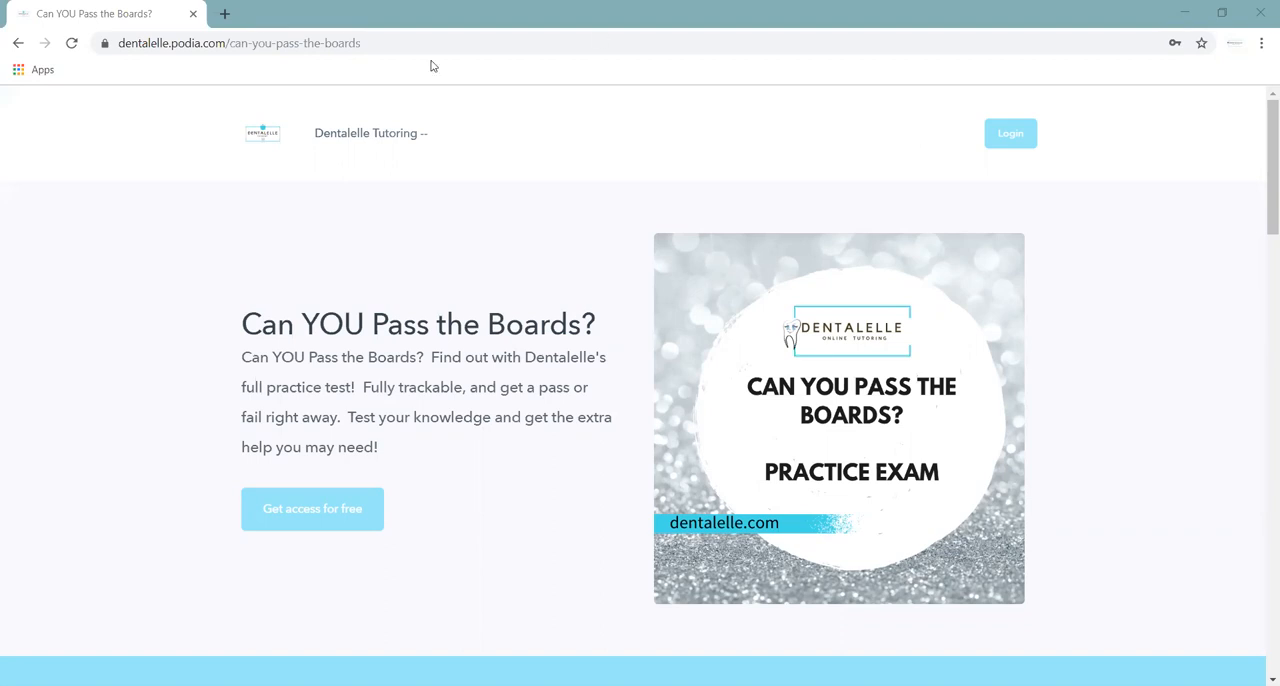
{"action": "mouse_move", "coordinate": [394, 324]}
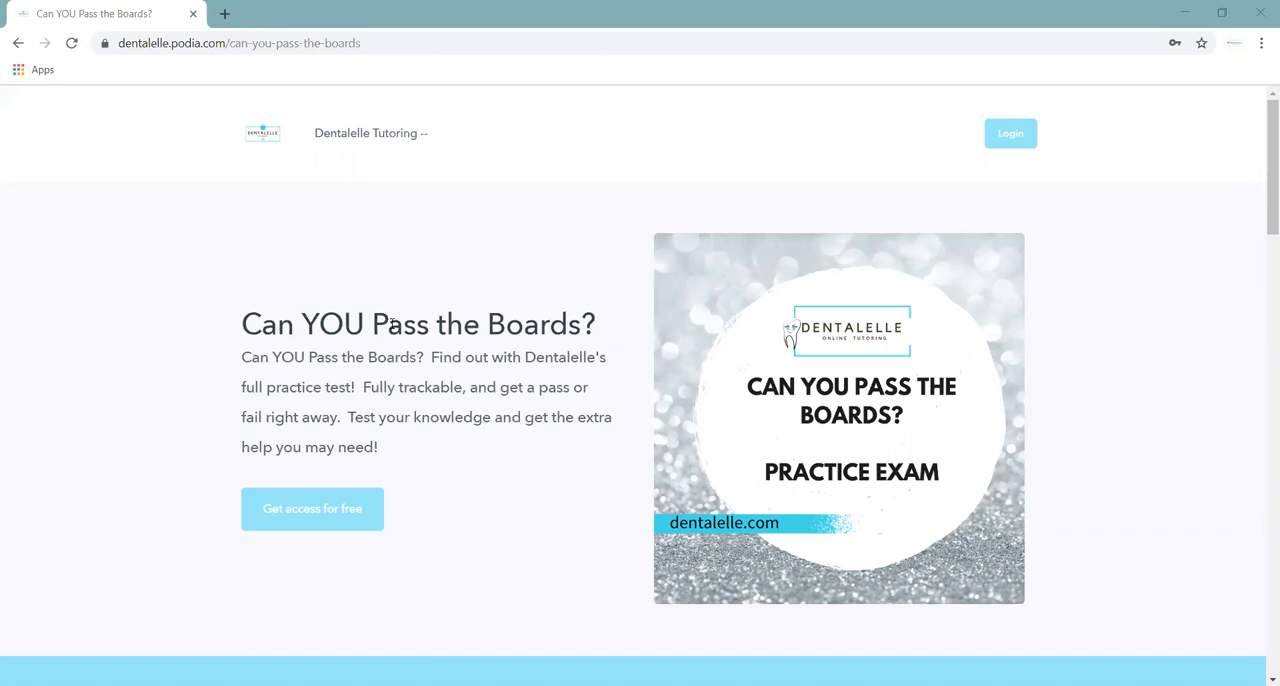
{"action": "mouse_move", "coordinate": [290, 230]}
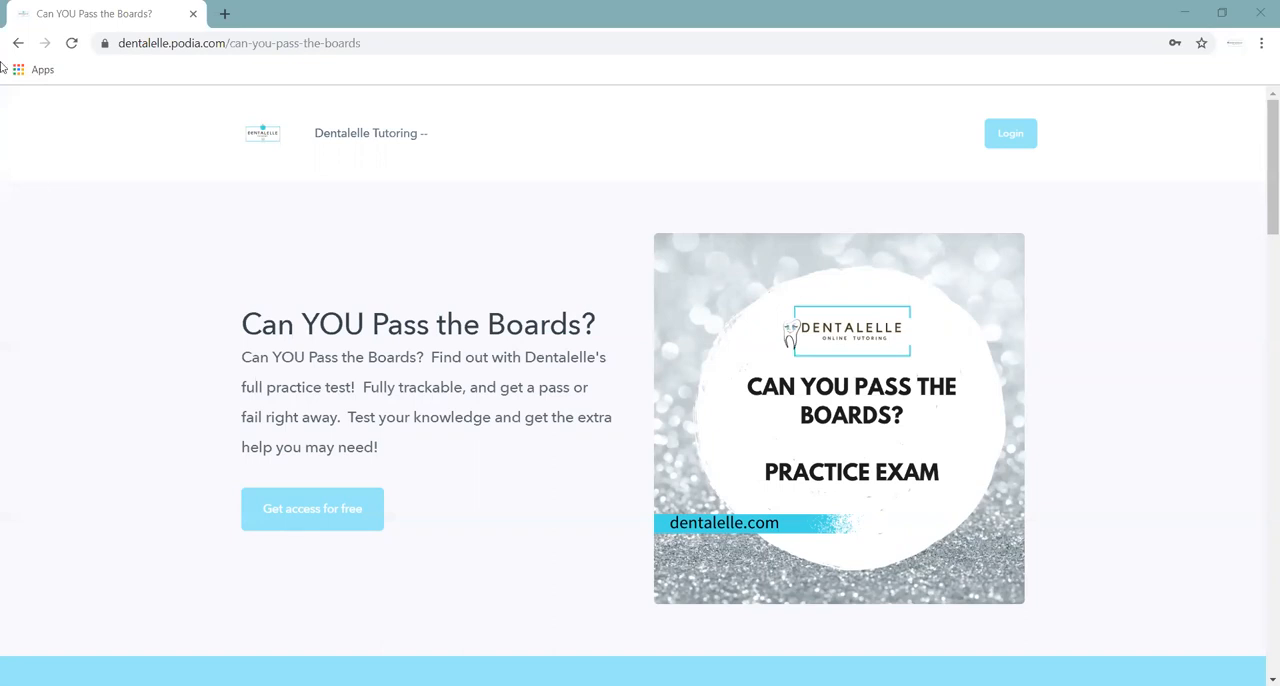
Scroll below the exam introduction to the FAQ heading and choose 'Get access for free'
{"action": "left_click", "coordinate": [240, 44]}
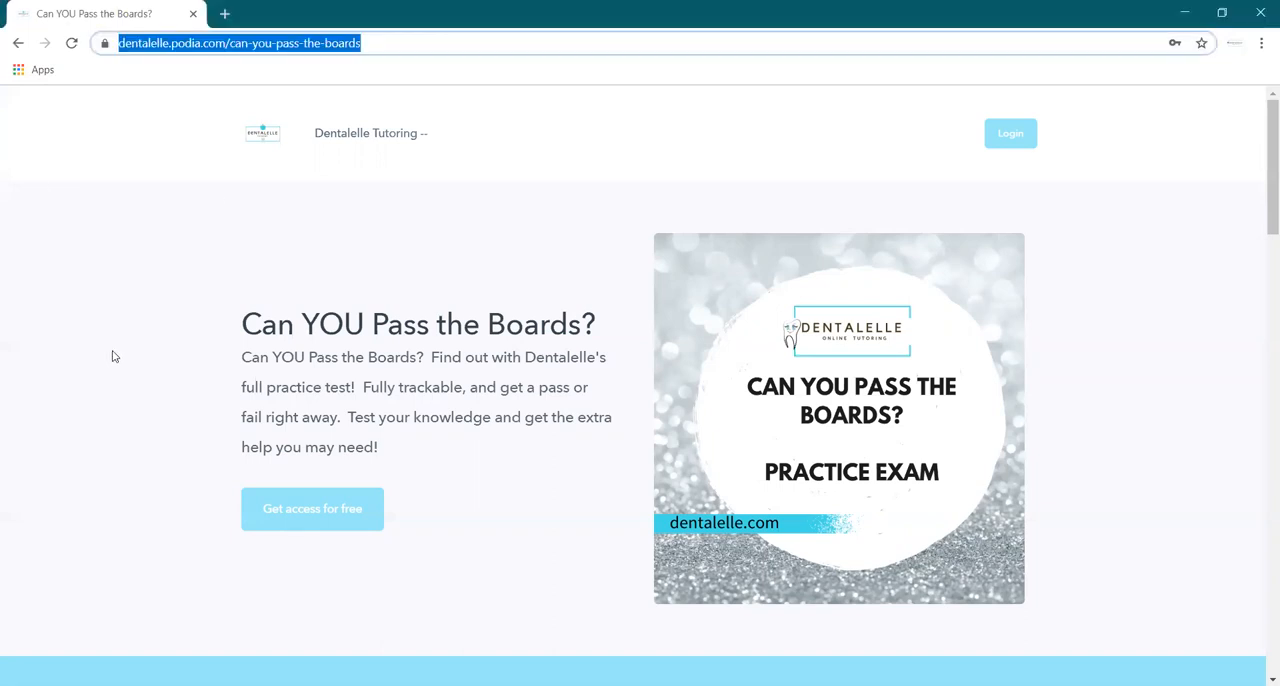
{"action": "left_click", "coordinate": [112, 368]}
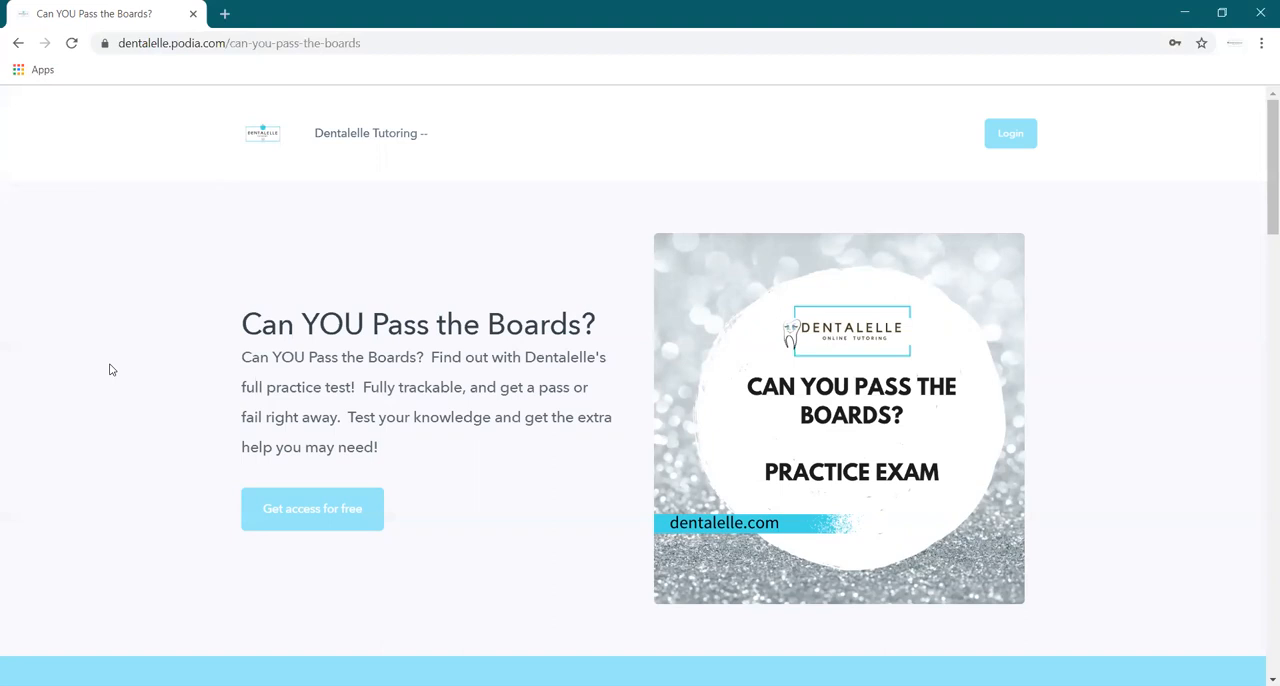
{"action": "scroll", "scroll_direction": "down", "scroll_amount": 3}
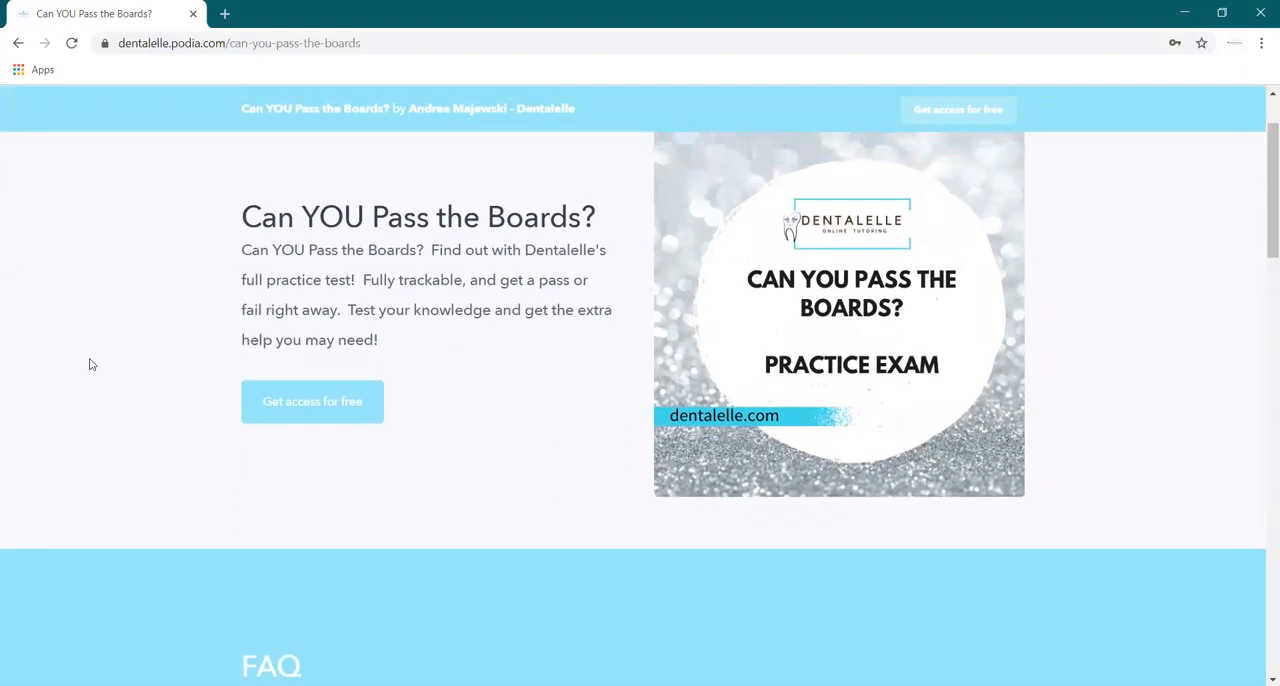
{"action": "mouse_move", "coordinate": [308, 408]}
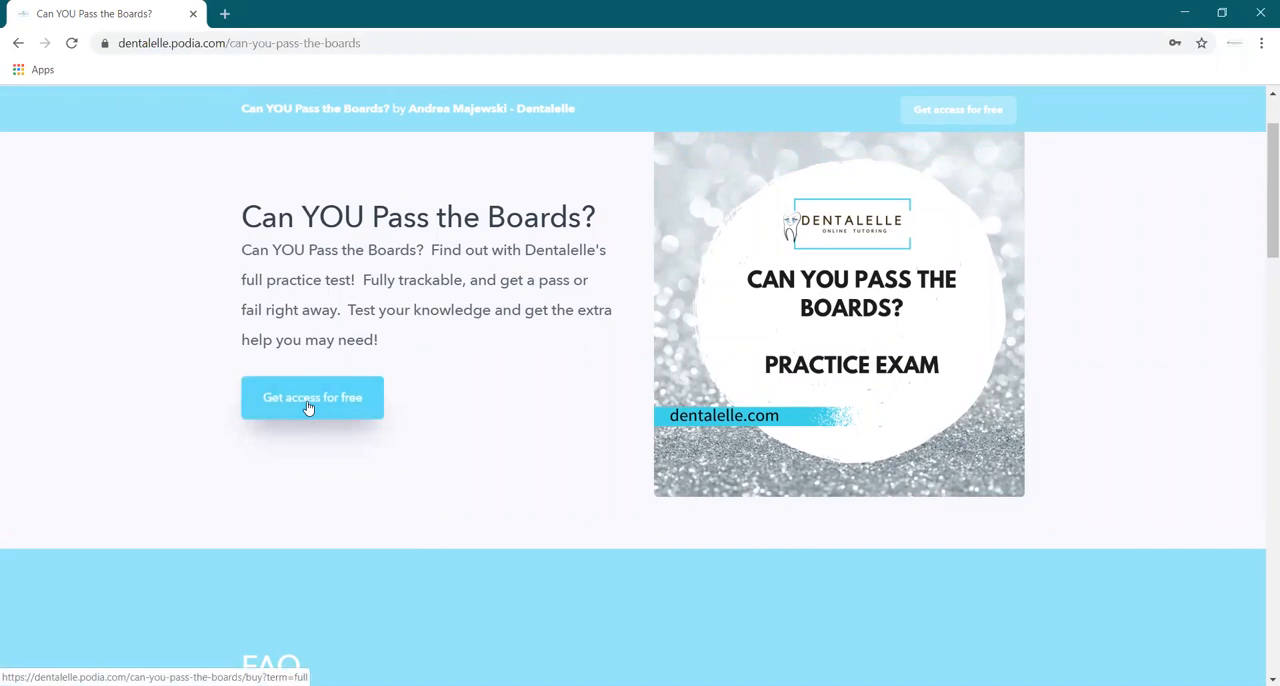
{"action": "left_click", "coordinate": [312, 396]}
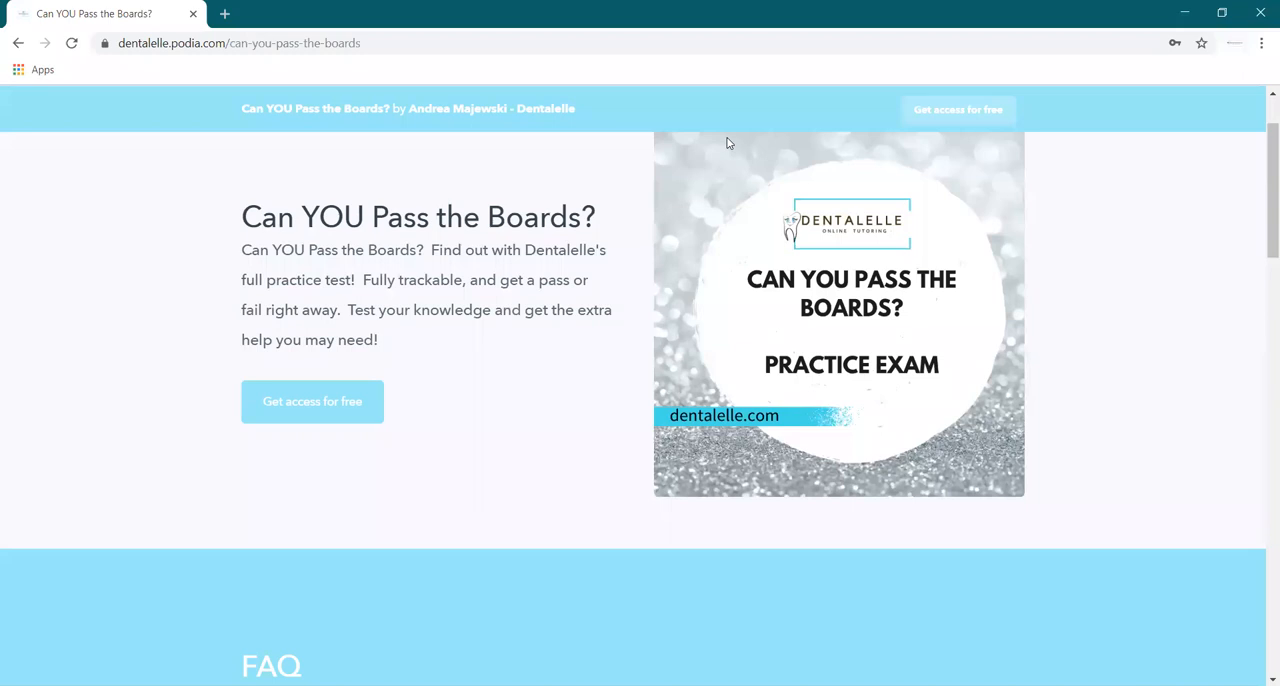
Scroll through FAQ, practice test, testimonials and 'YES! YOU NEED THIS!', then back to the top
{"action": "scroll", "scroll_direction": "down", "scroll_amount": 3}
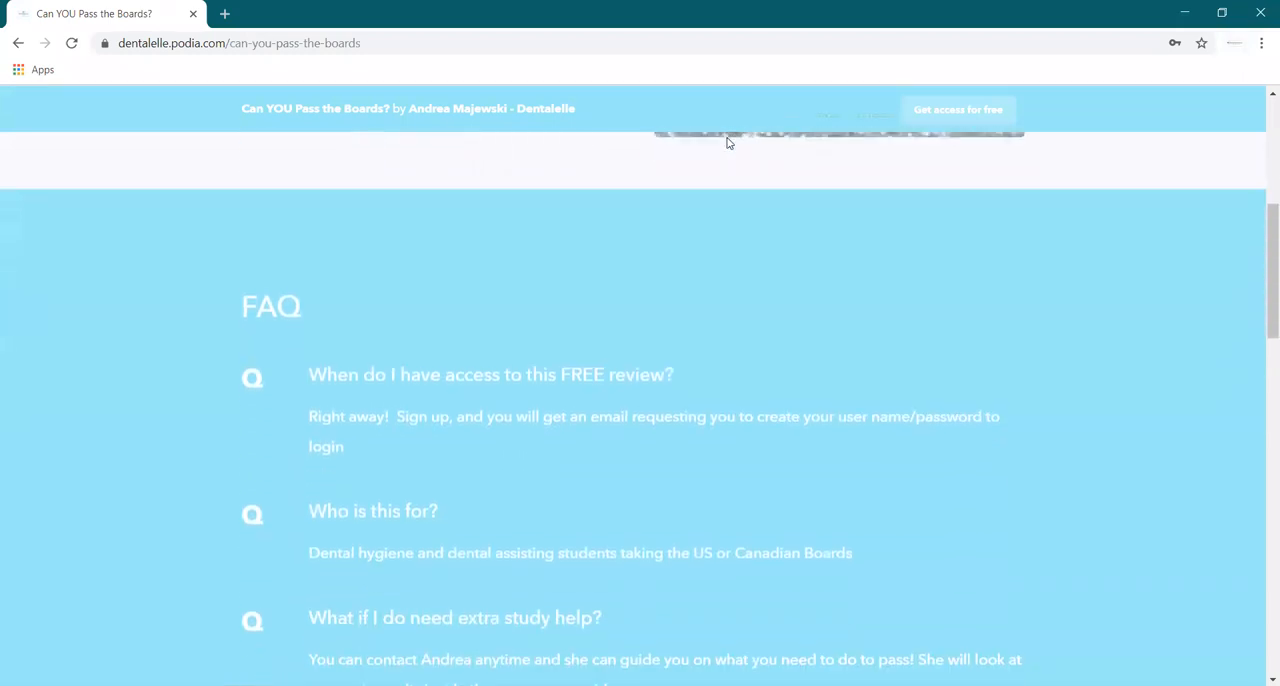
{"action": "scroll", "scroll_direction": "up", "scroll_amount": 3}
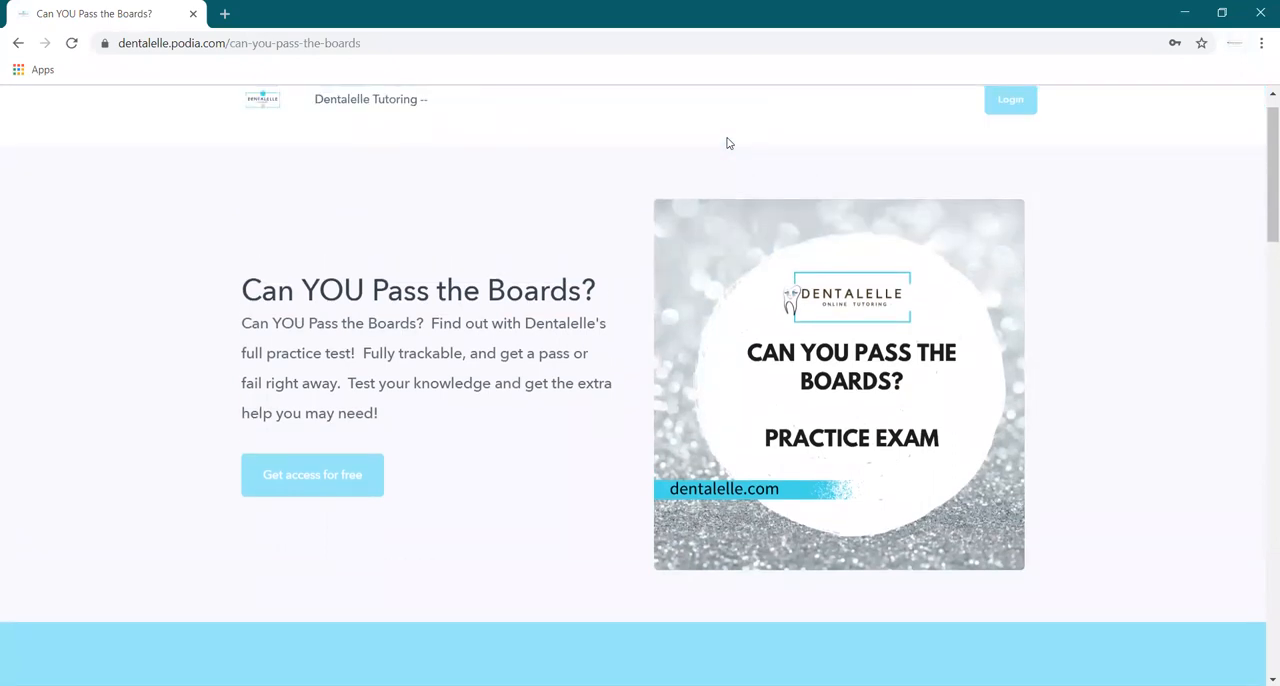
{"action": "scroll", "scroll_direction": "down", "scroll_amount": 3}
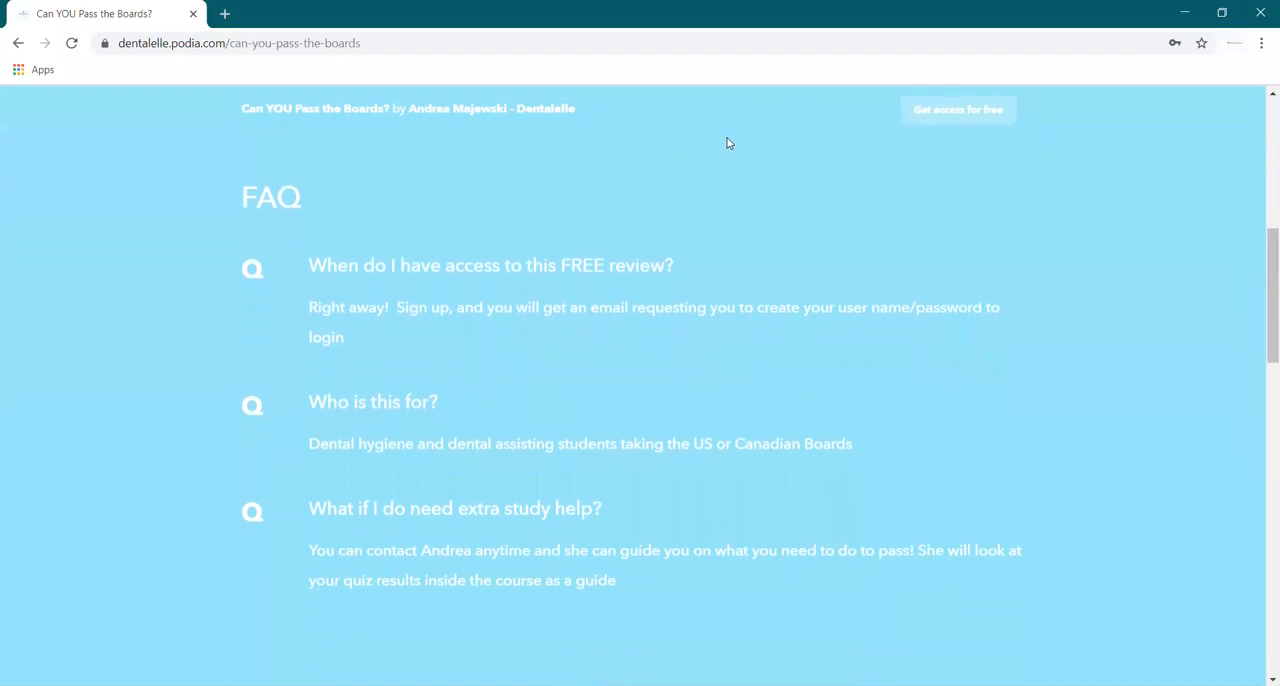
{"action": "scroll", "scroll_direction": "down", "scroll_amount": 3}
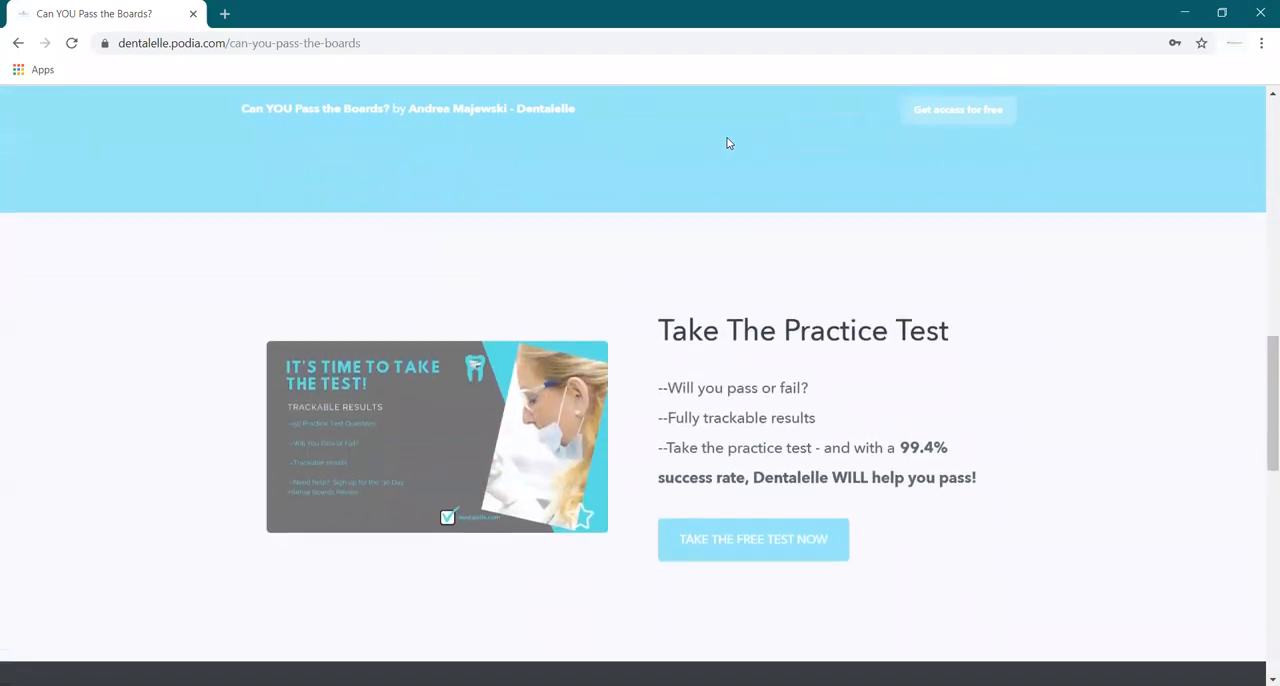
{"action": "scroll", "scroll_direction": "down", "scroll_amount": 3}
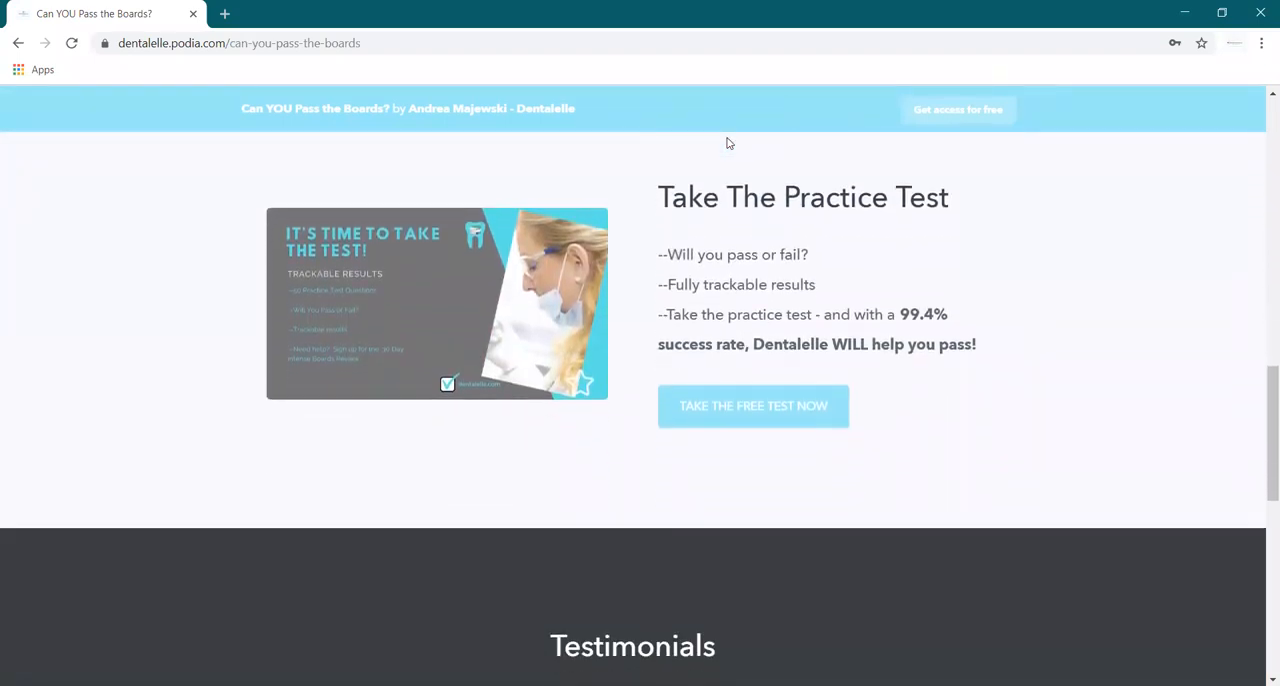
{"action": "scroll", "scroll_direction": "down", "scroll_amount": 3}
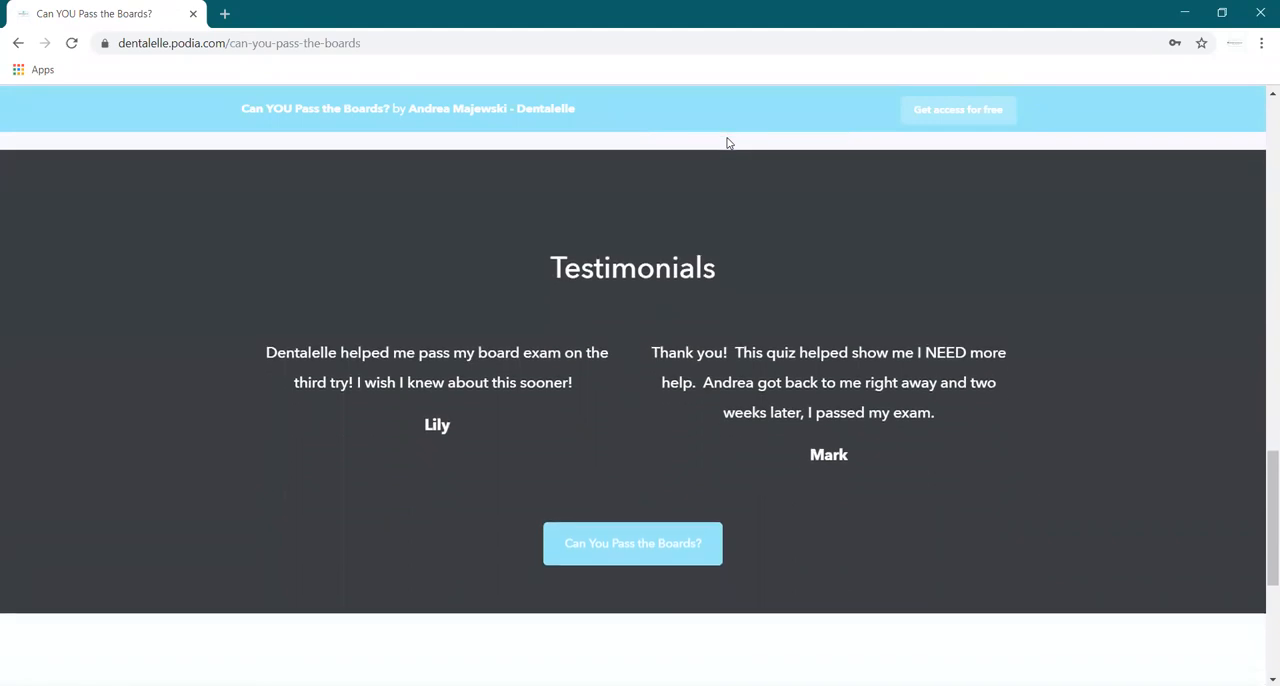
{"action": "scroll", "scroll_direction": "down", "scroll_amount": 3}
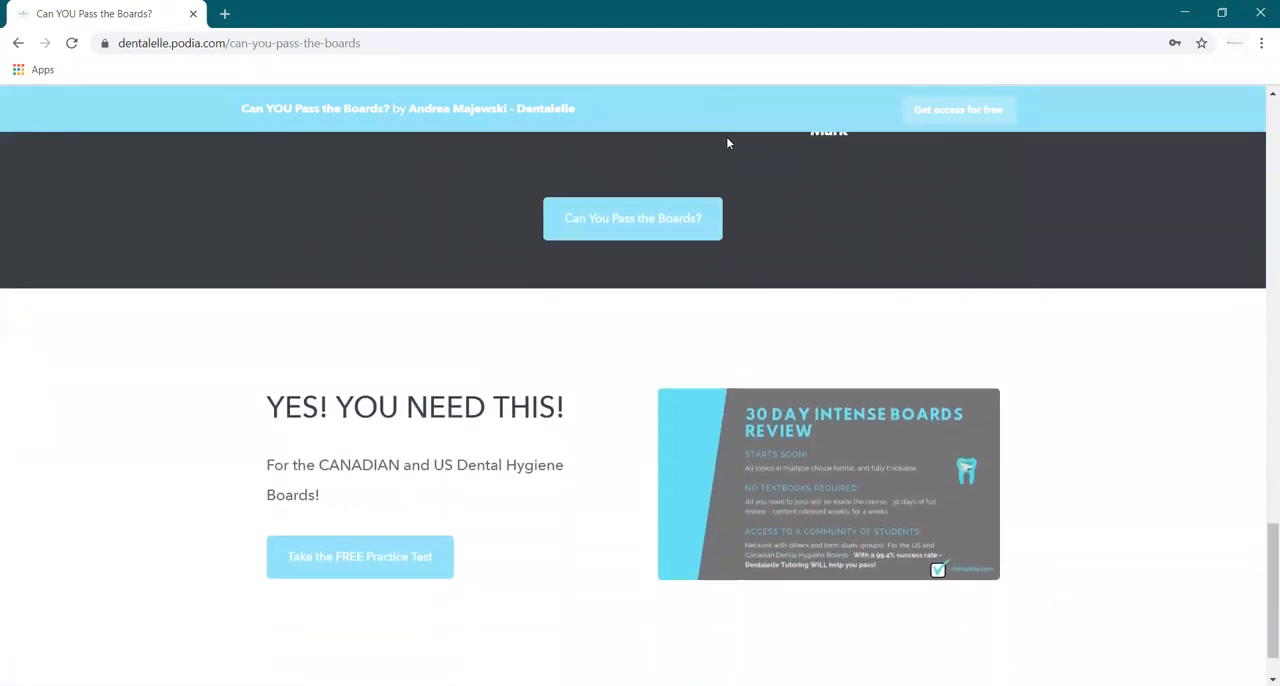
{"action": "scroll", "scroll_direction": "down", "scroll_amount": 3}
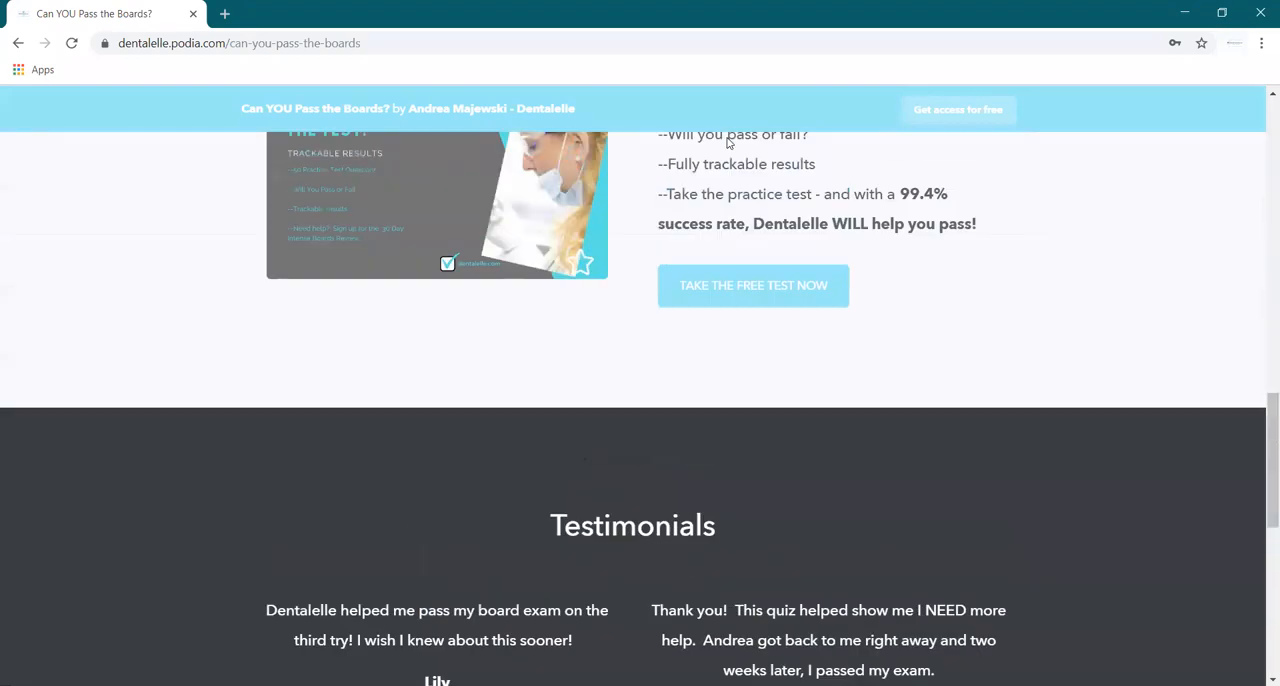
{"action": "scroll", "scroll_direction": "up", "scroll_amount": 3}
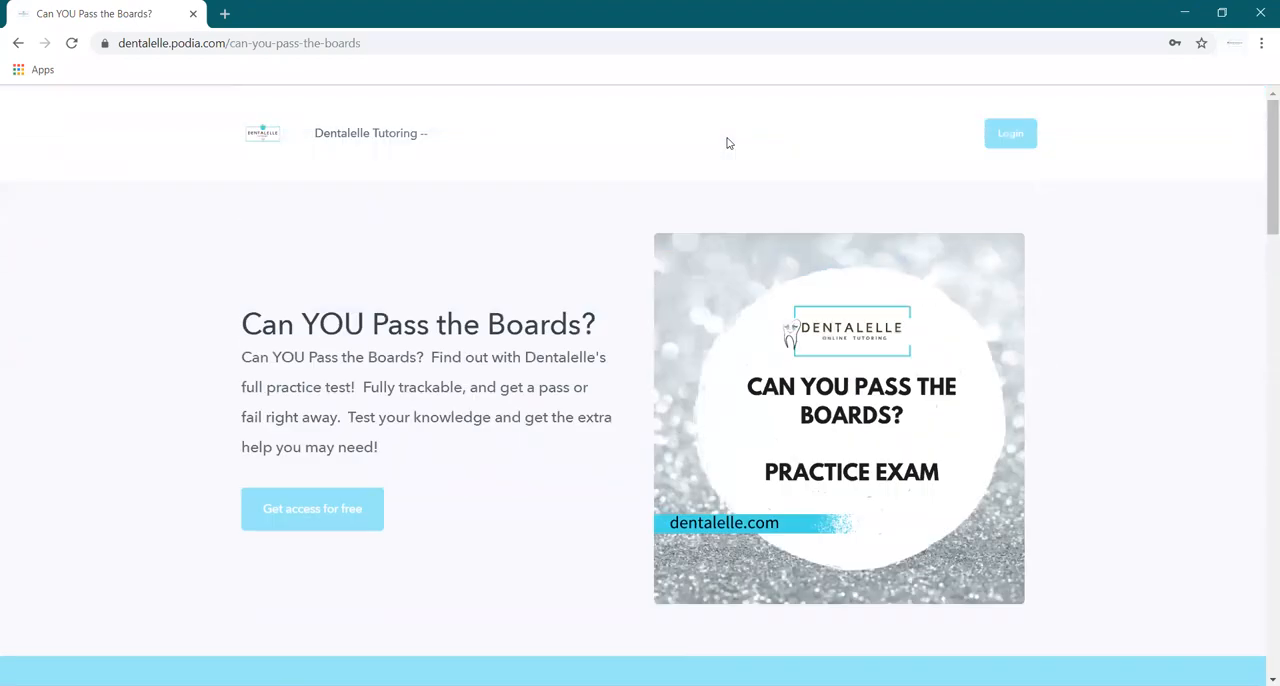
{"action": "mouse_move", "coordinate": [812, 16]}
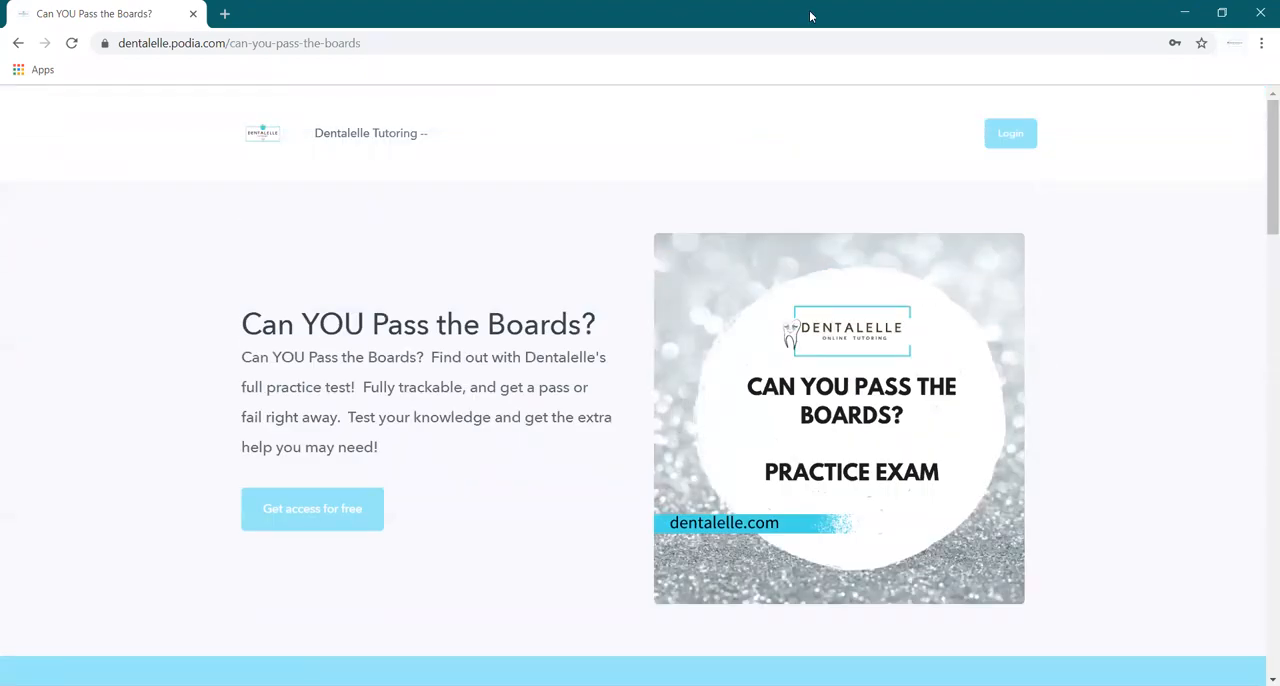